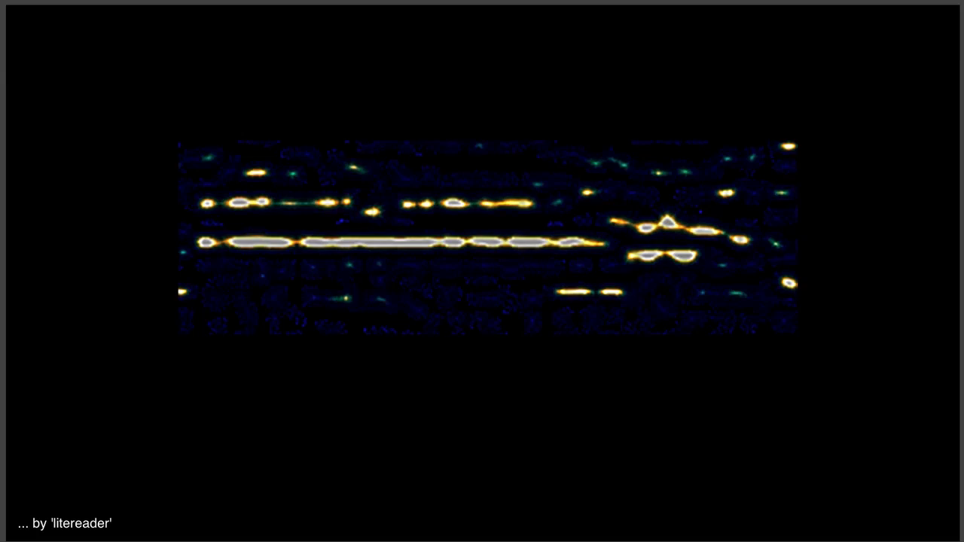
Step: Drag a transform box from the spectrogram centre to its right edge, enclosing the wavy bending notes
drag(446, 210, 753, 276)
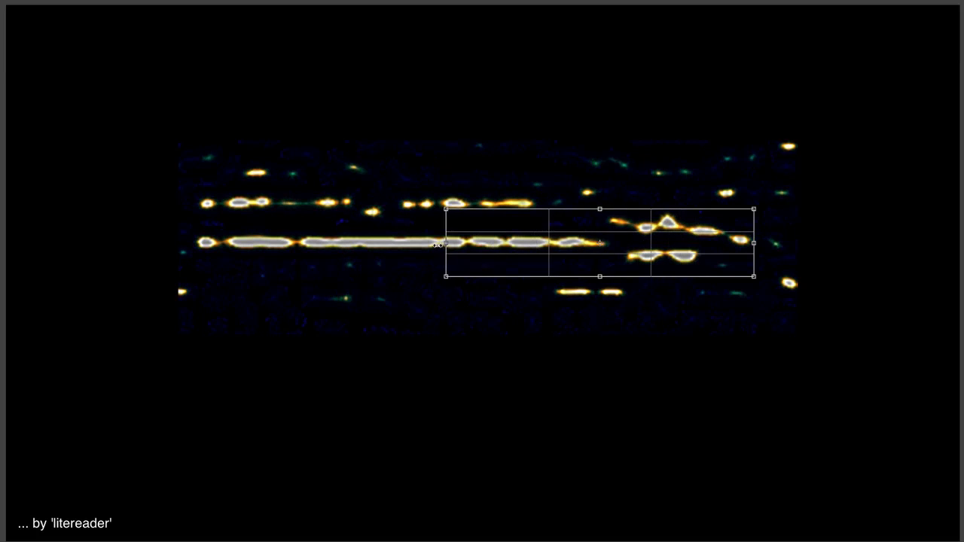